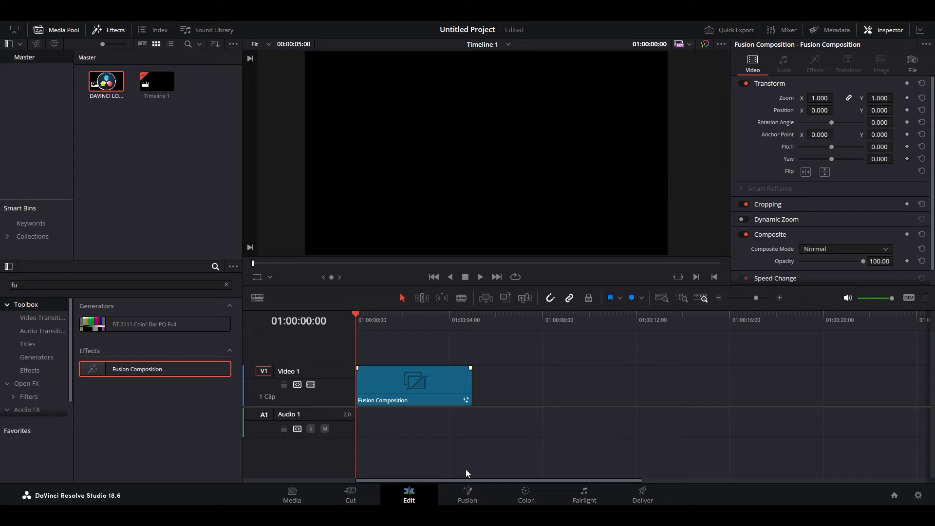
# Switch to the Fusion page for the Fusion Composition clip.
pyautogui.click(467, 495)
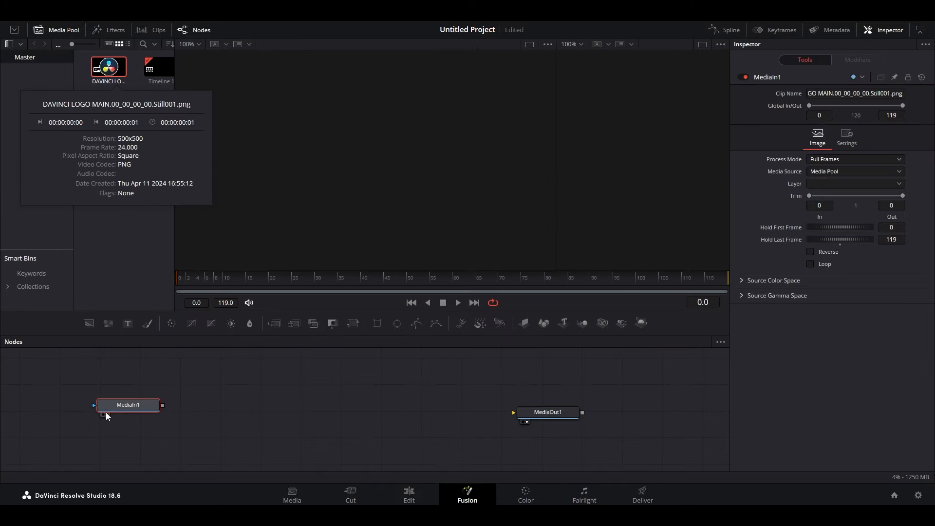
# View the logo from MediaIn1 and add pImageEmitter and pRender nodes after it.
pyautogui.click(128, 404)
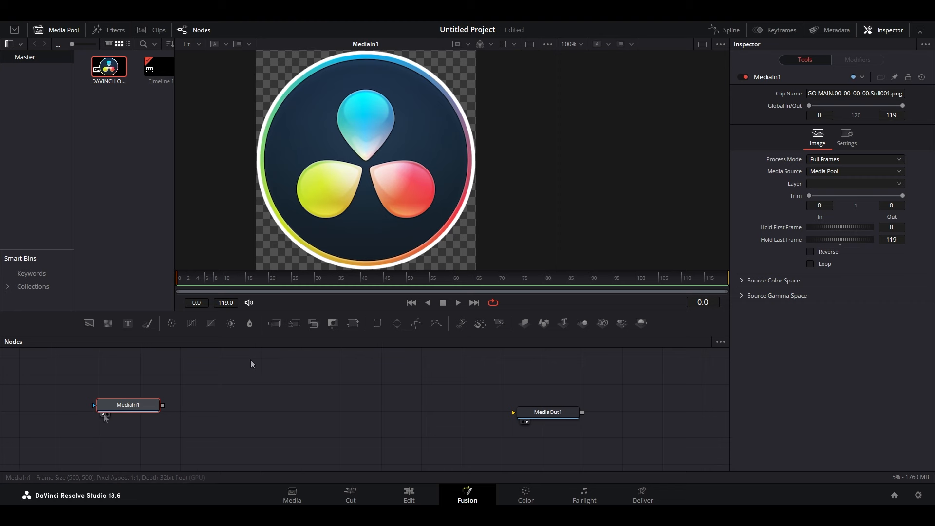
pyautogui.write('pimage')
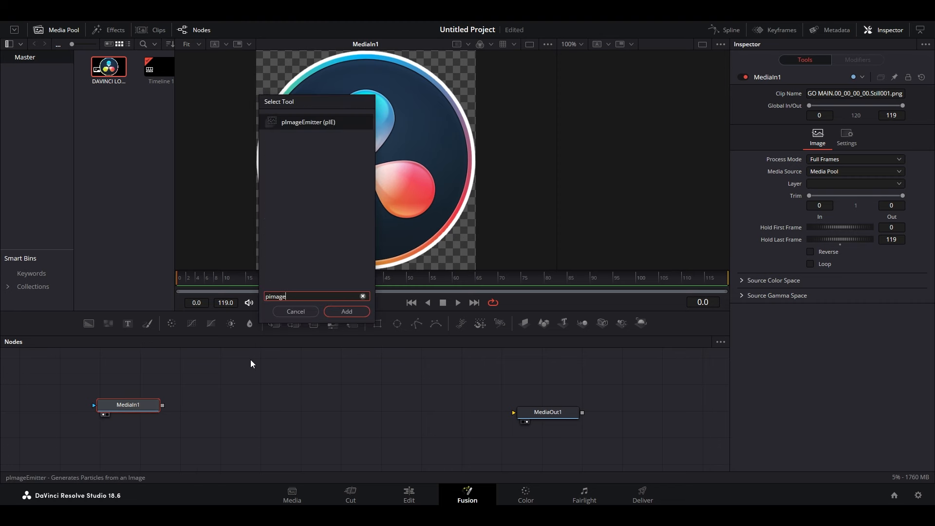
pyautogui.click(346, 312)
pyautogui.write('prender')
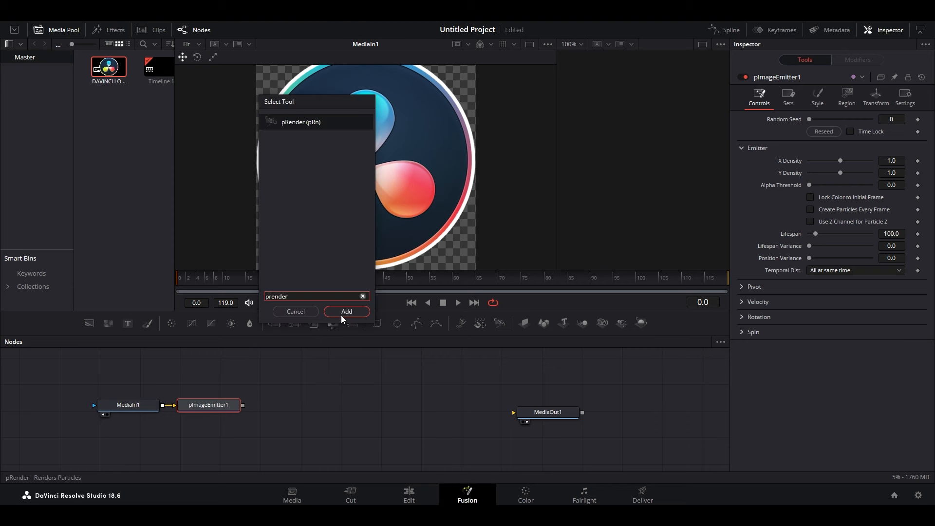
pyautogui.click(346, 312)
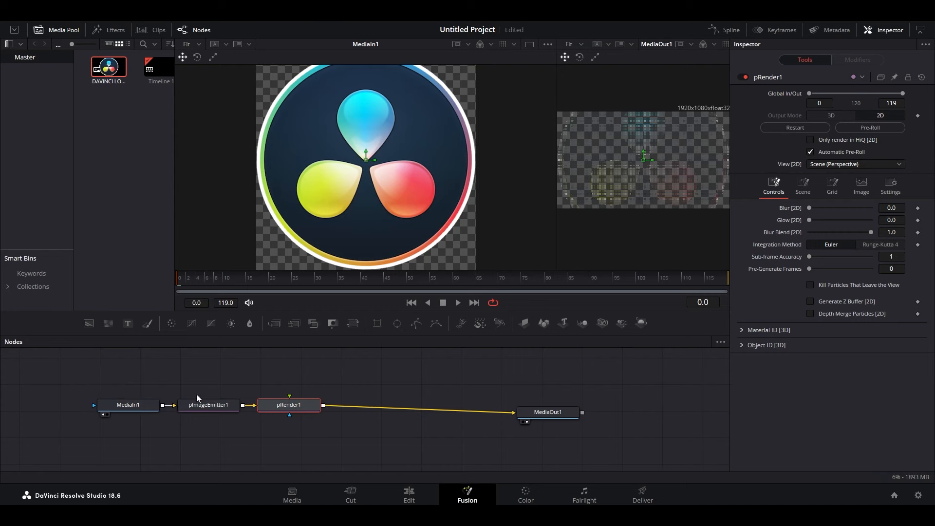
# Add a Transform node after MediaIn1 with the logo scaled to 0.5.
pyautogui.click(128, 405)
pyautogui.write('tran')
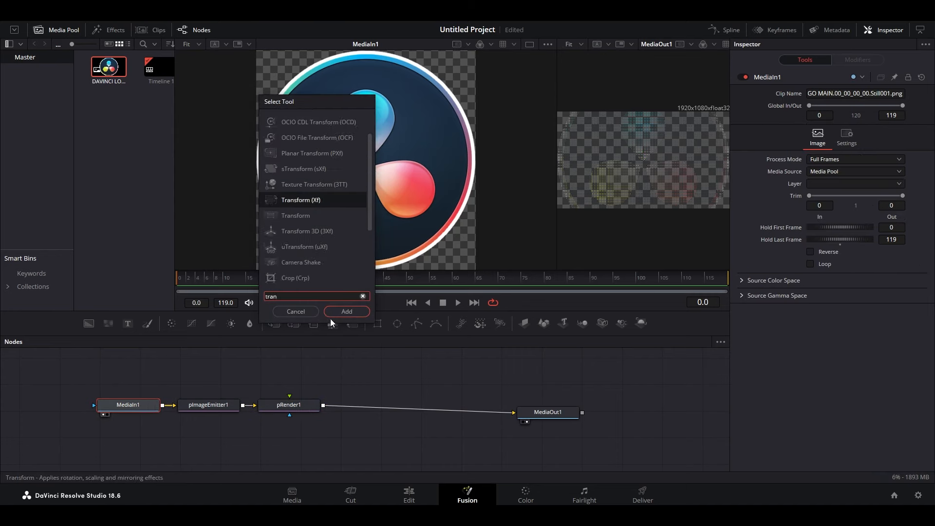
pyautogui.click(347, 312)
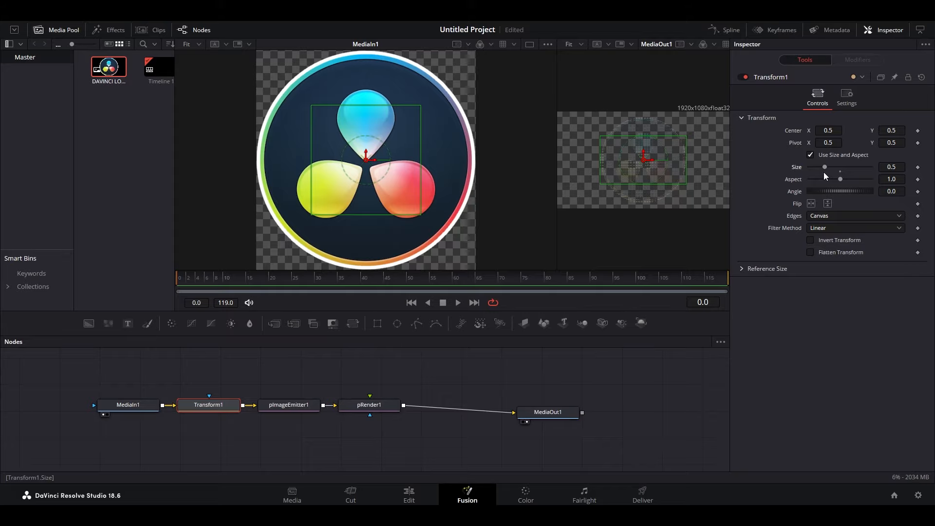
# Set pImageEmitter1's particle style to Blob and expand its Size Controls.
pyautogui.click(288, 405)
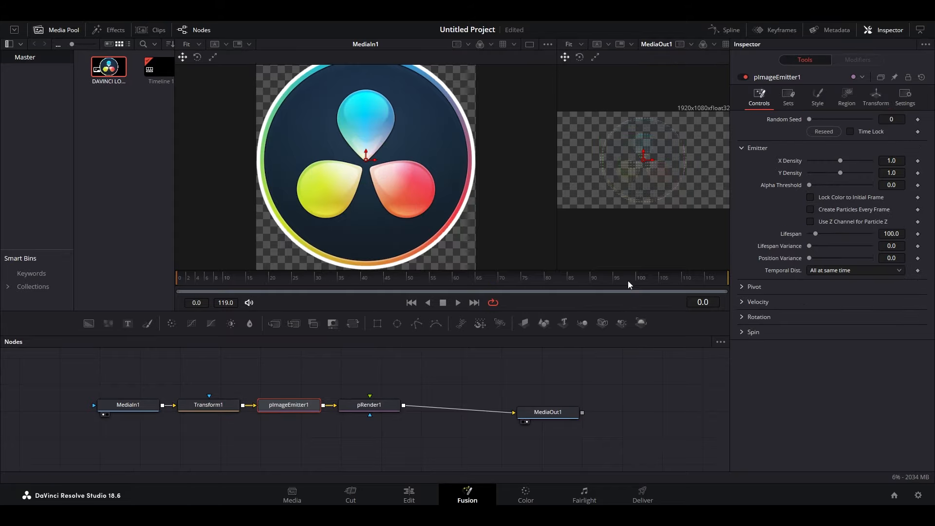
pyautogui.click(818, 95)
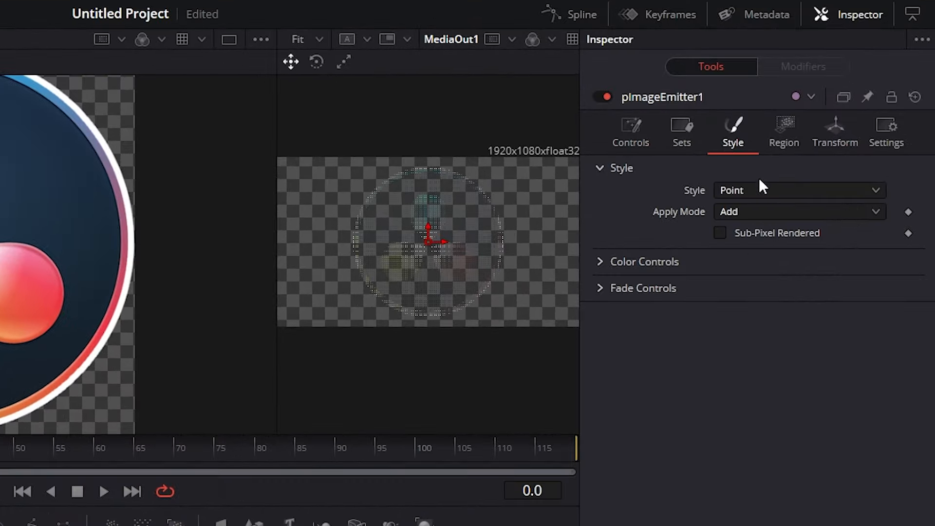
pyautogui.click(799, 190)
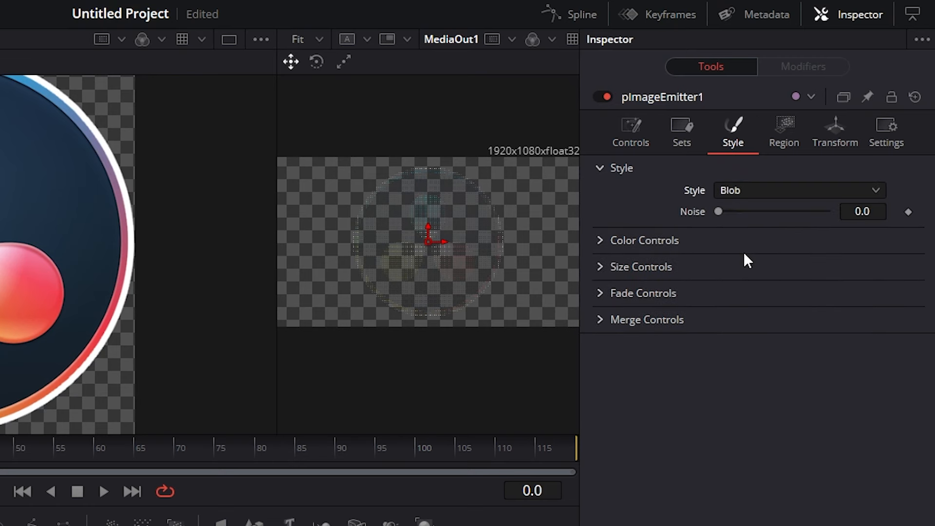
pyautogui.click(641, 267)
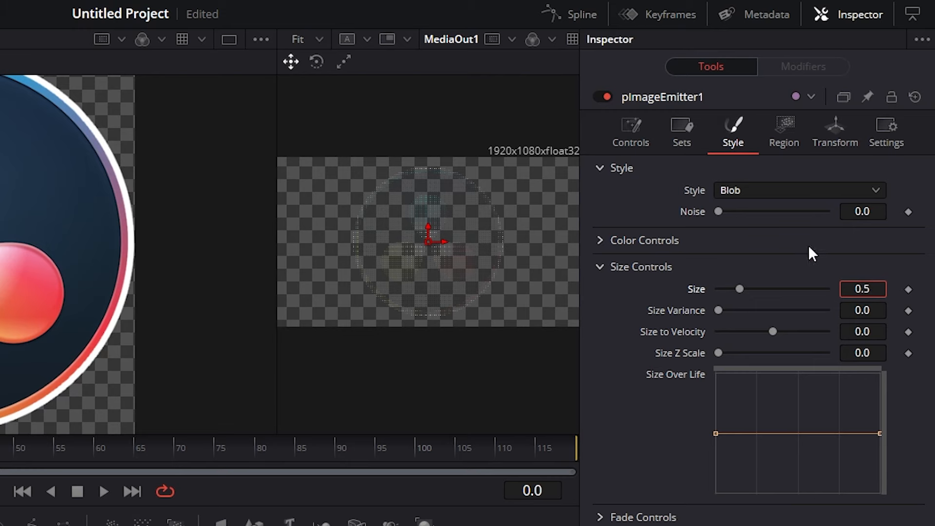
# Expand pImageEmitter1's Velocity section and start editing the Velocity value.
pyautogui.click(631, 131)
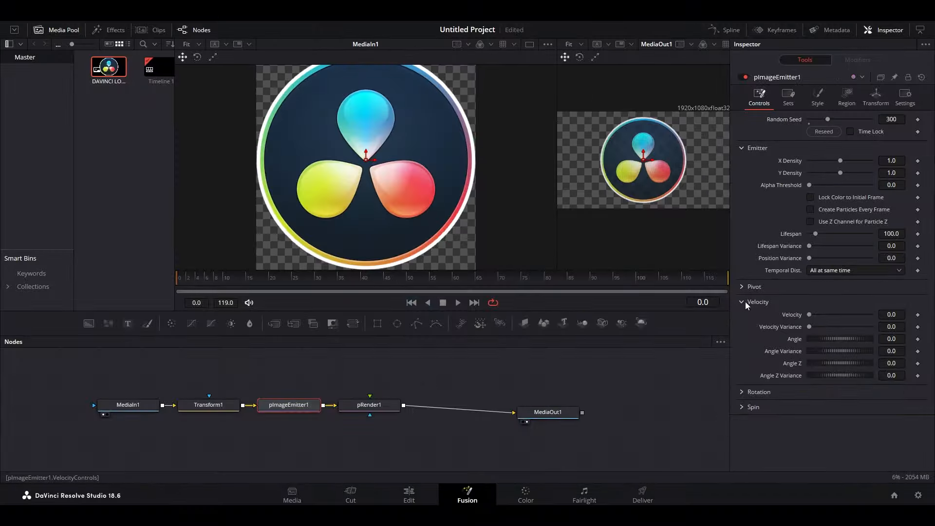
pyautogui.click(892, 315)
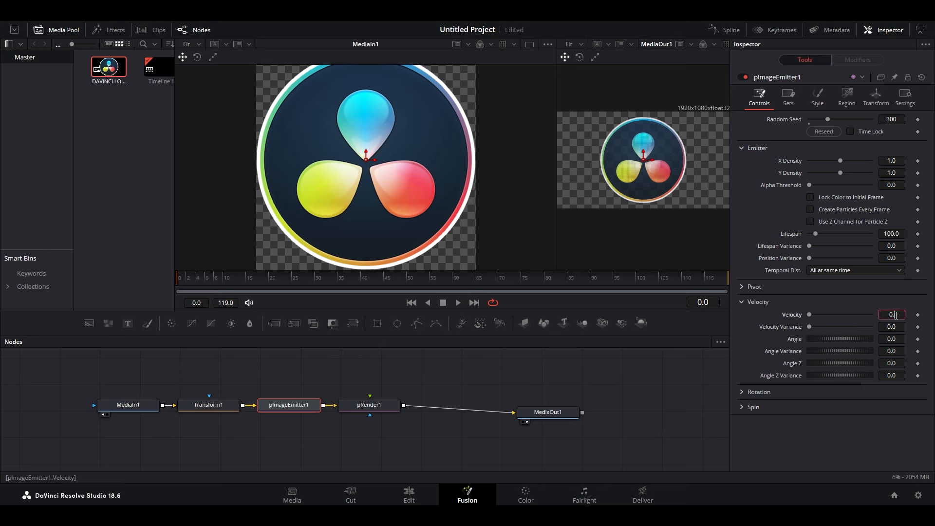